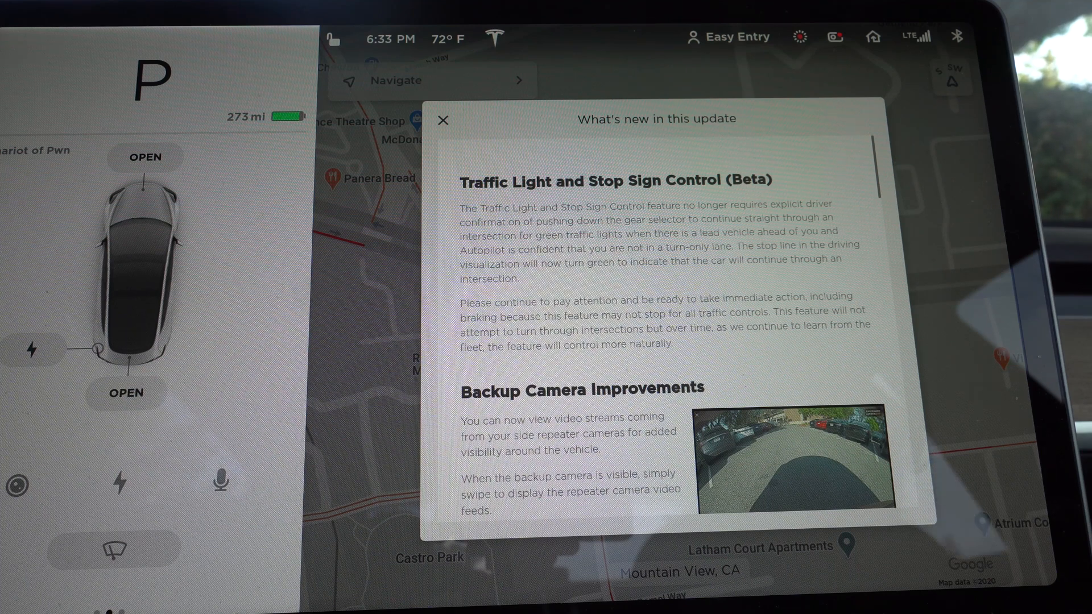
Scroll the release notes past Traffic Light Control to Backup Camera and Dashcam Viewer Improvements.
scroll(down, 3)
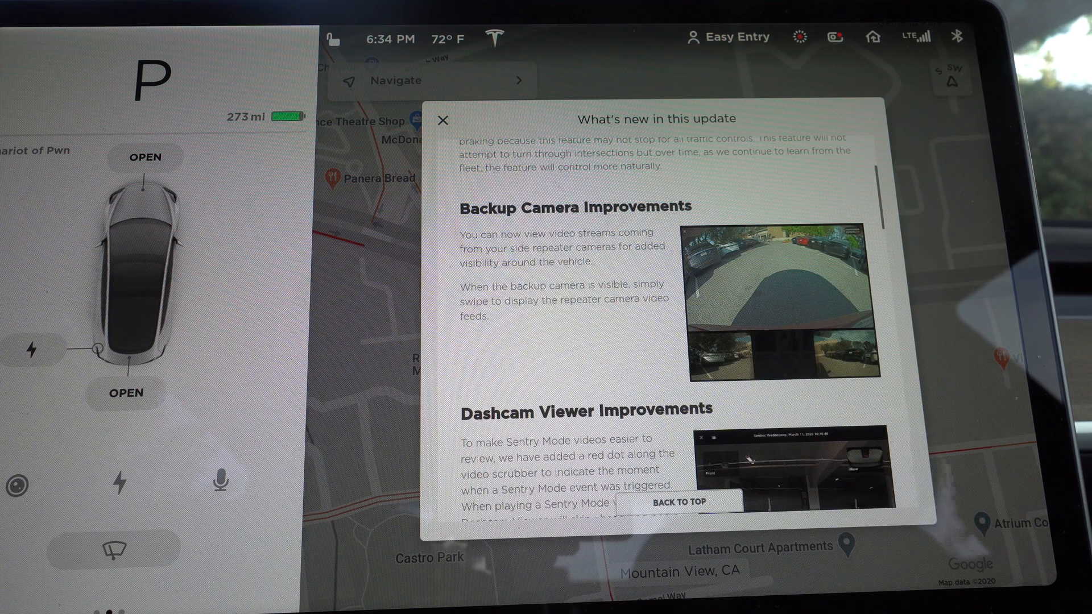
Scroll the release notes to TuneIn Improvements (2x podcast speed) and Walk-Away Door Lock.
scroll(down, 3)
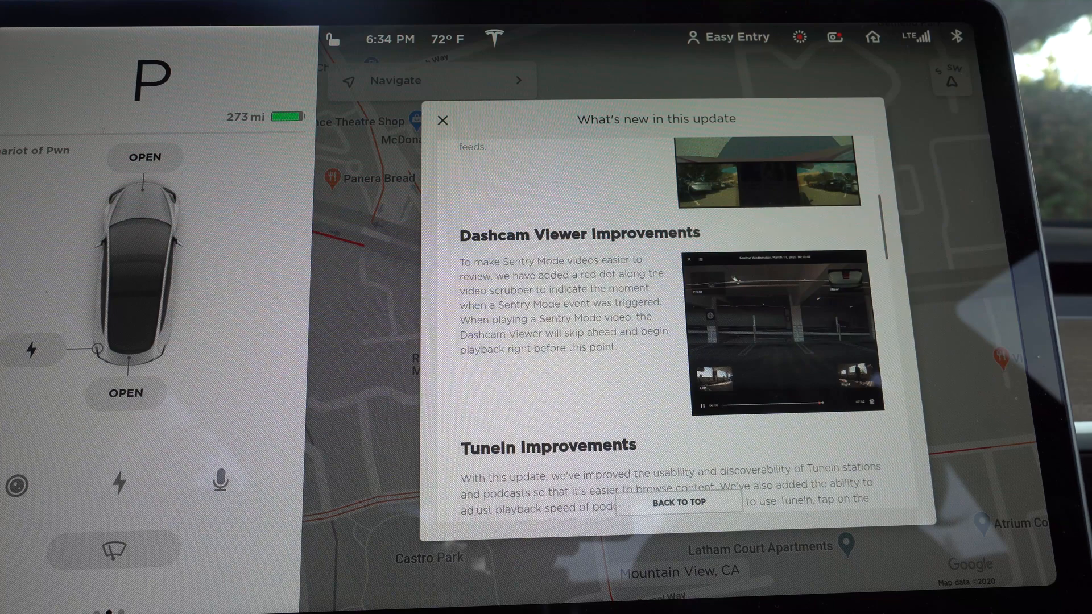
scroll(down, 3)
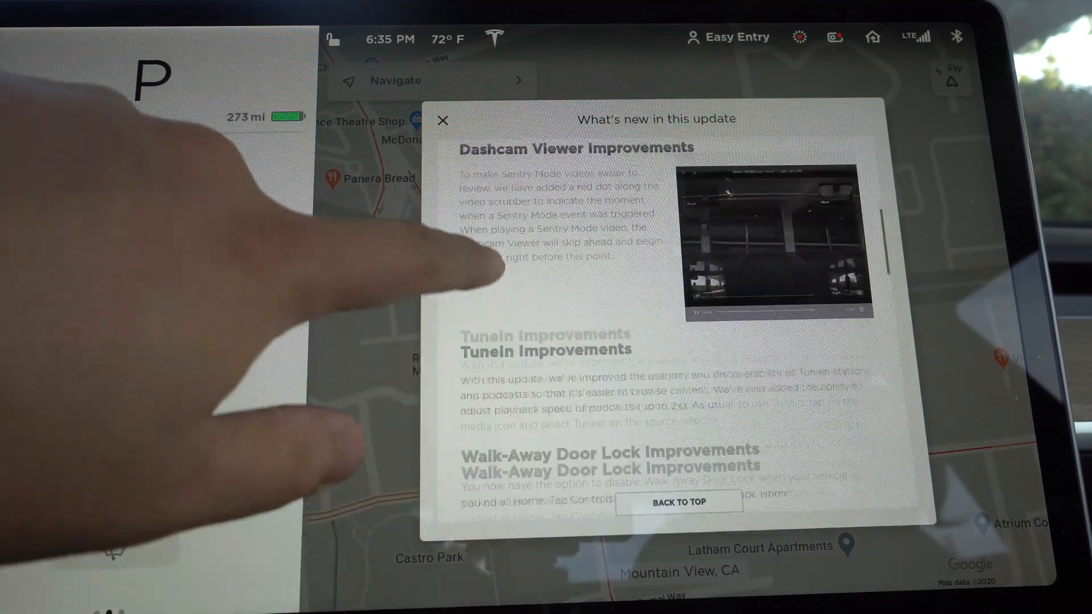
scroll(down, 3)
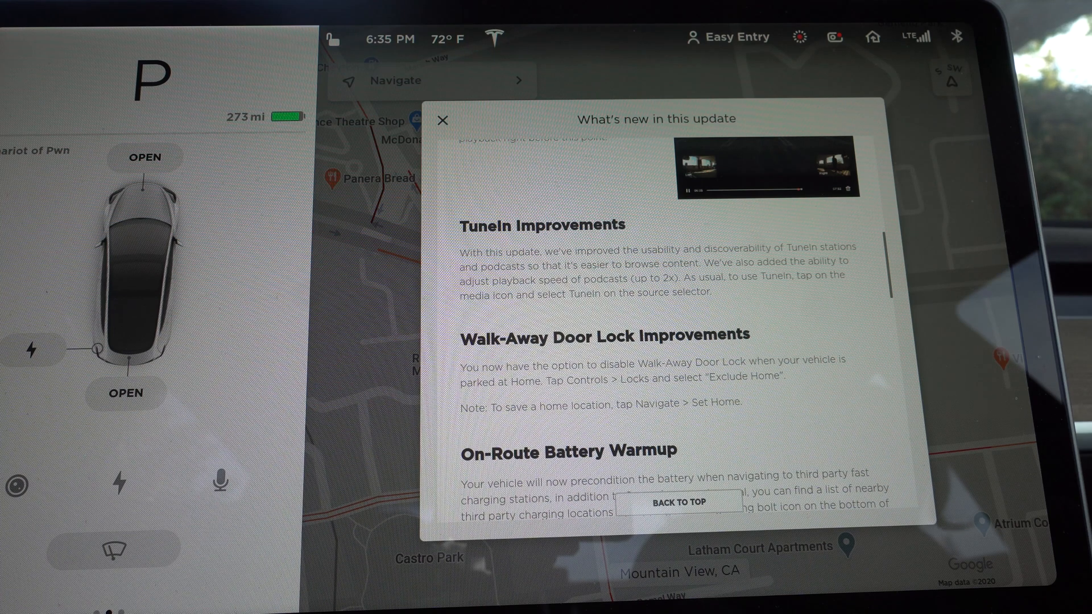
Scroll the release notes to On-Route Battery Warmup and New Language Support adding Portuguese.
scroll(down, 3)
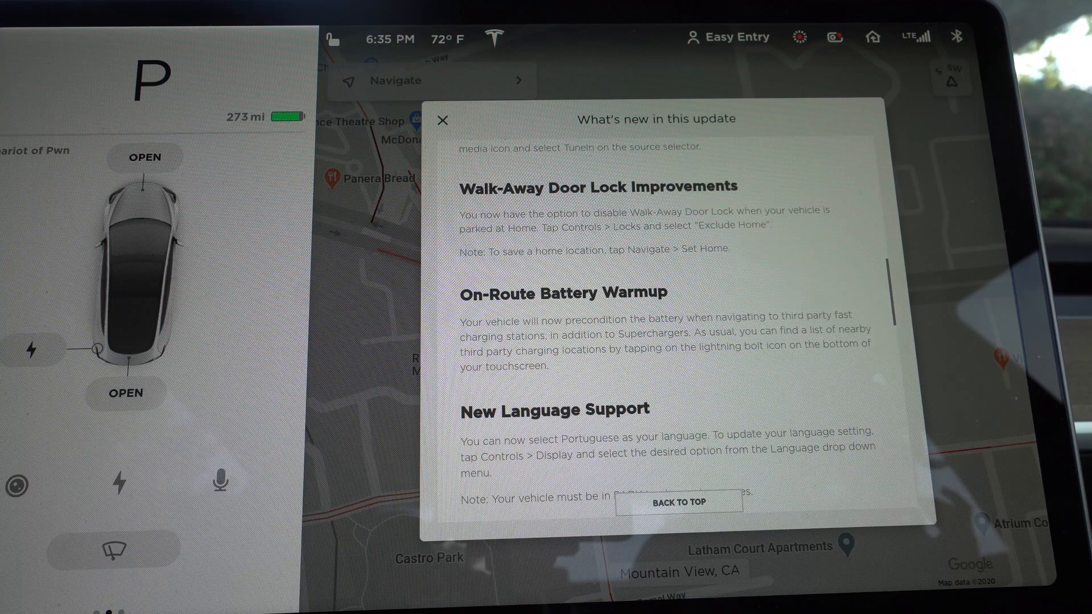
scroll(down, 3)
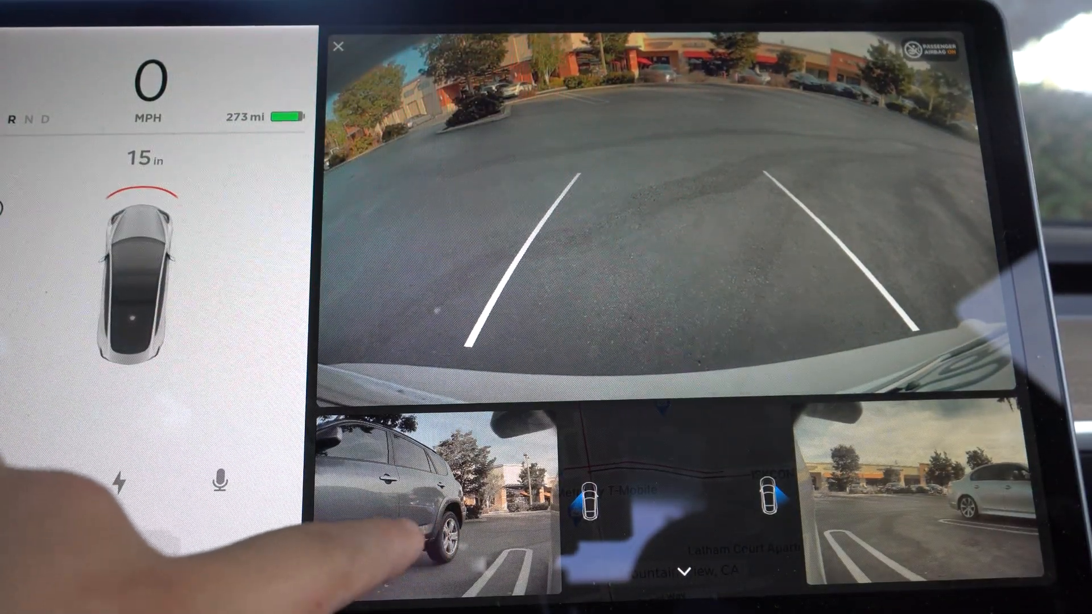
View the backup camera with the rear feed large and side repeater feeds below.
click(341, 46)
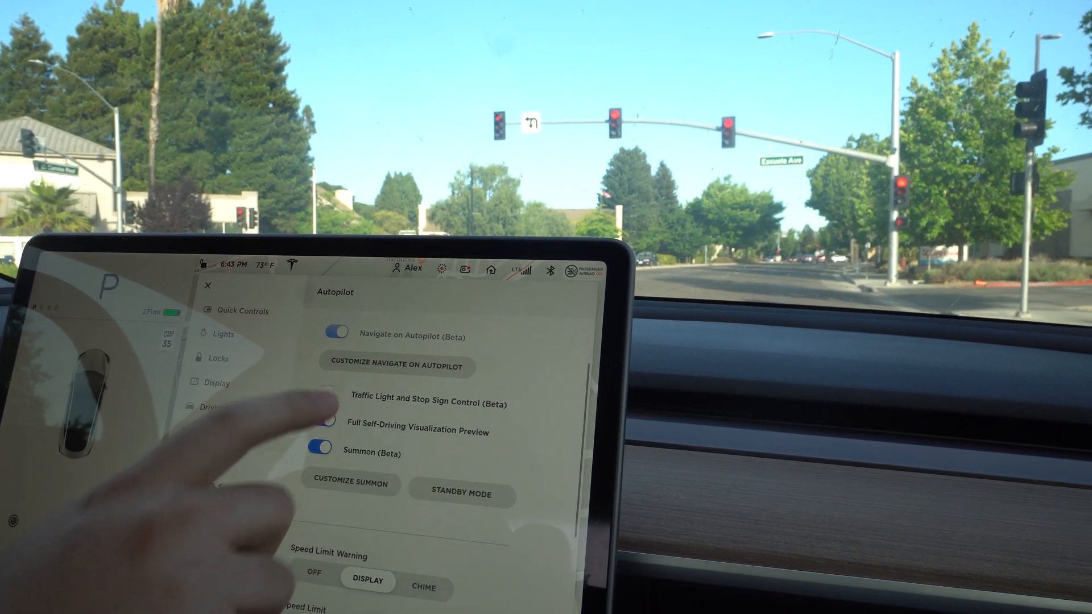
Switch on Traffic Light and Stop Sign Control (Beta) in the Autopilot settings.
click(319, 402)
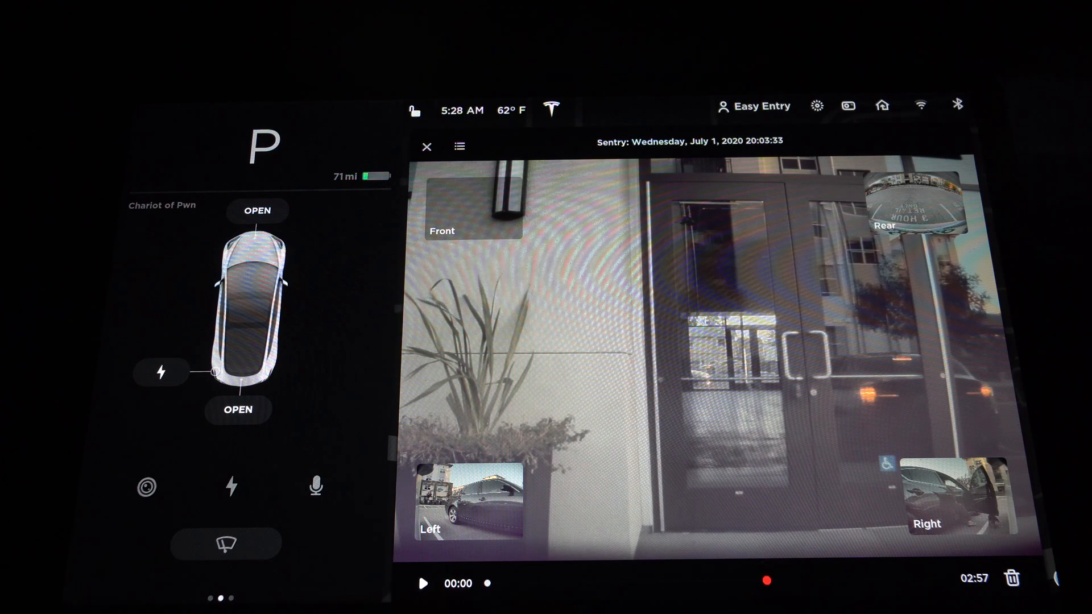
Select the July 1, 2020 Sentry clip to view its four camera feeds.
click(423, 584)
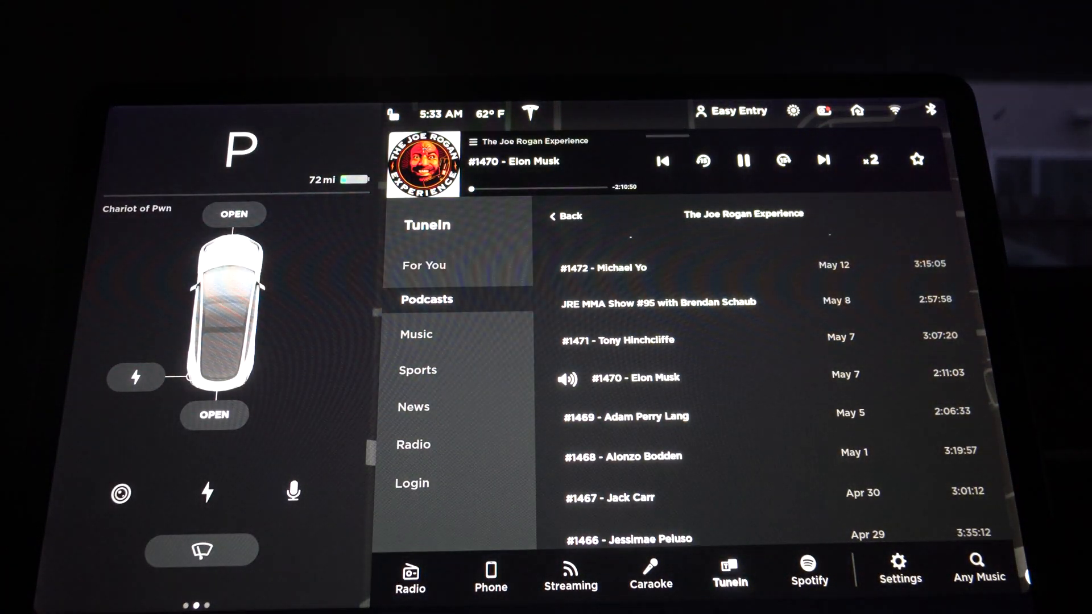
Play The Joe Rogan Experience #1470 with Elon Musk from TuneIn at 2x speed.
click(870, 160)
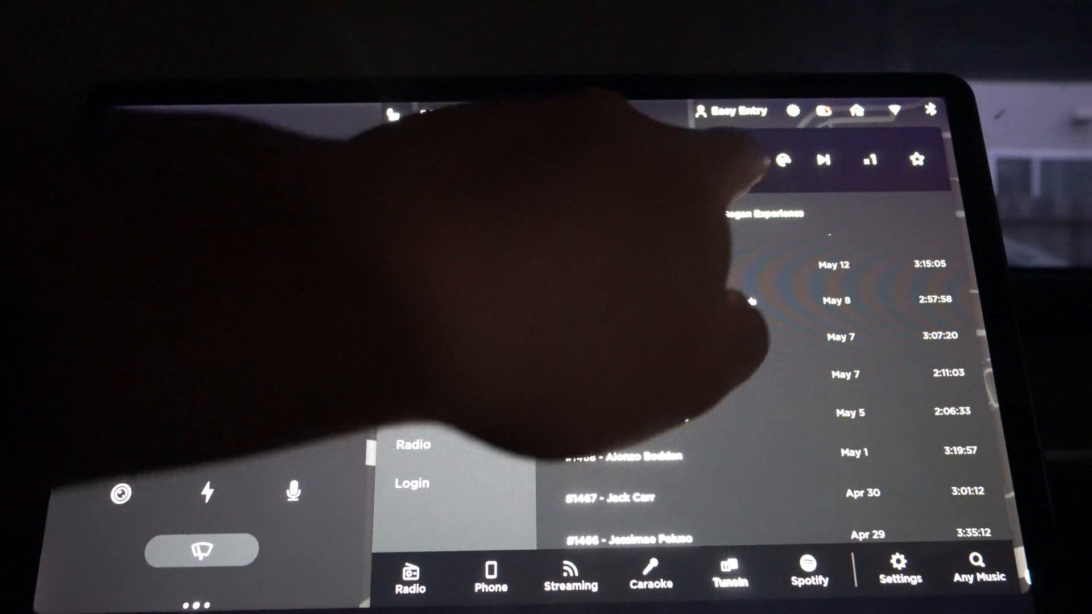